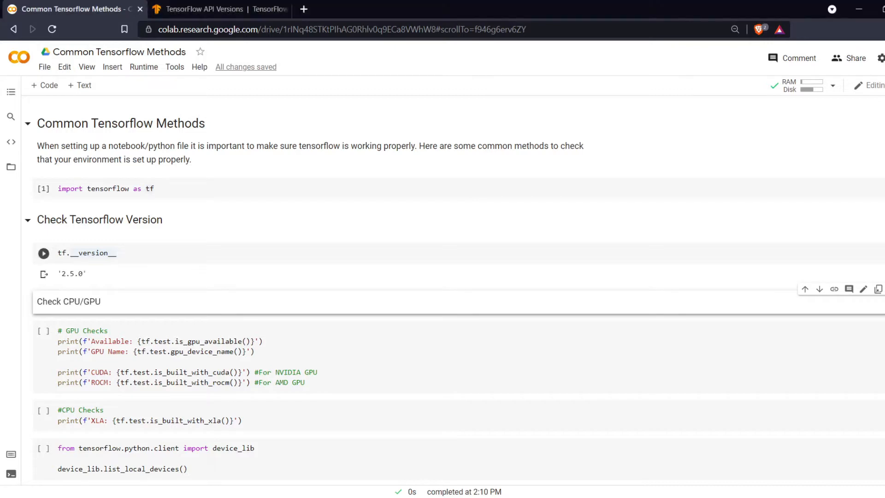
Step: Re-run the tf.__version__ cell so it prints TensorFlow 2.5.0
click(43, 253)
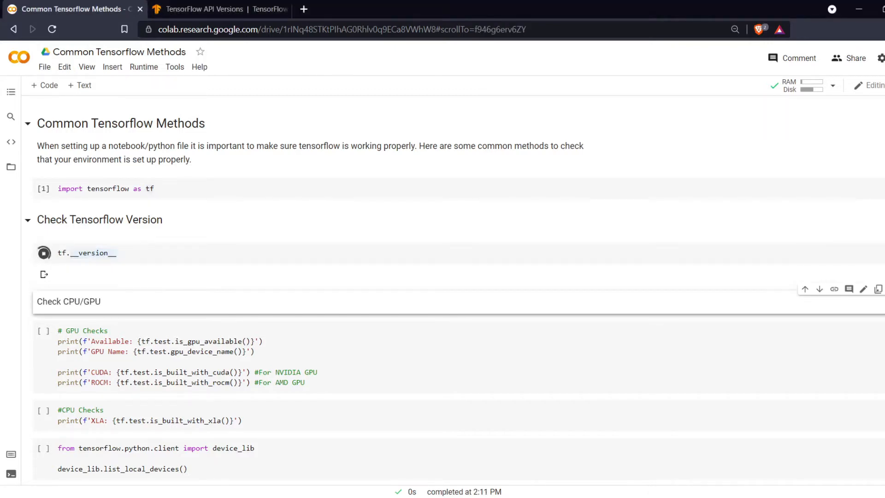
click(44, 253)
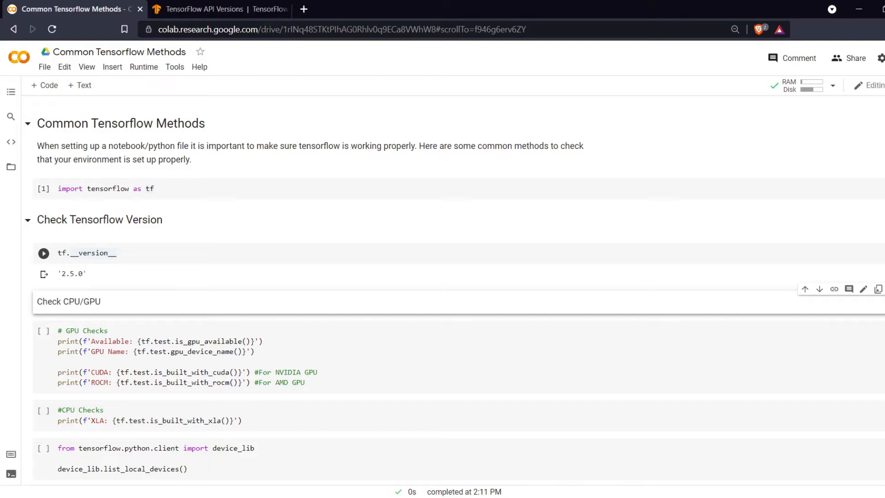
click(88, 253)
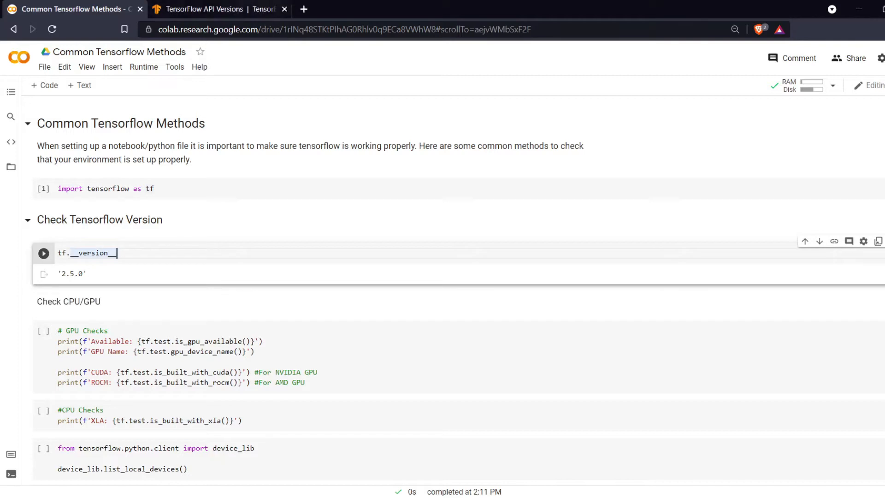
click(221, 9)
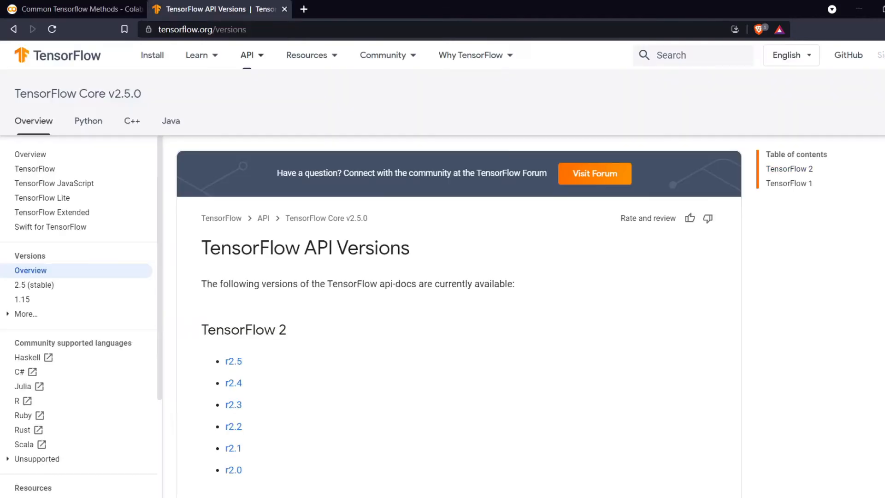
scroll(down, 3)
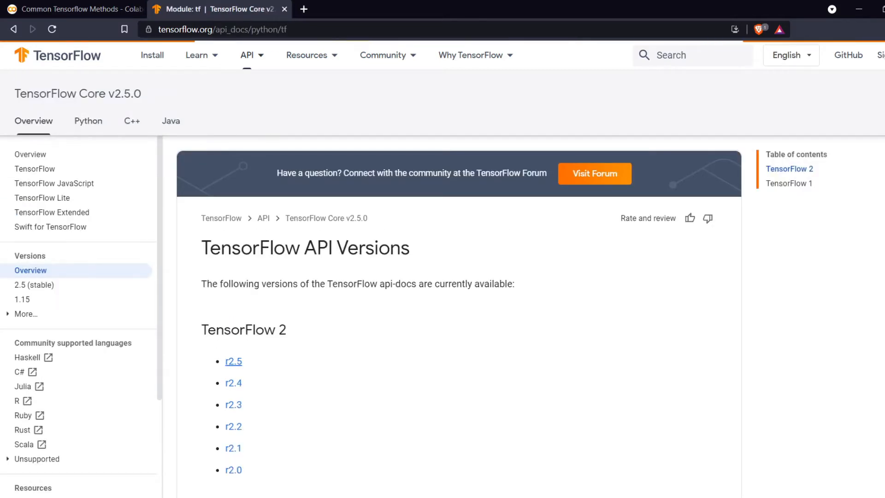
click(88, 121)
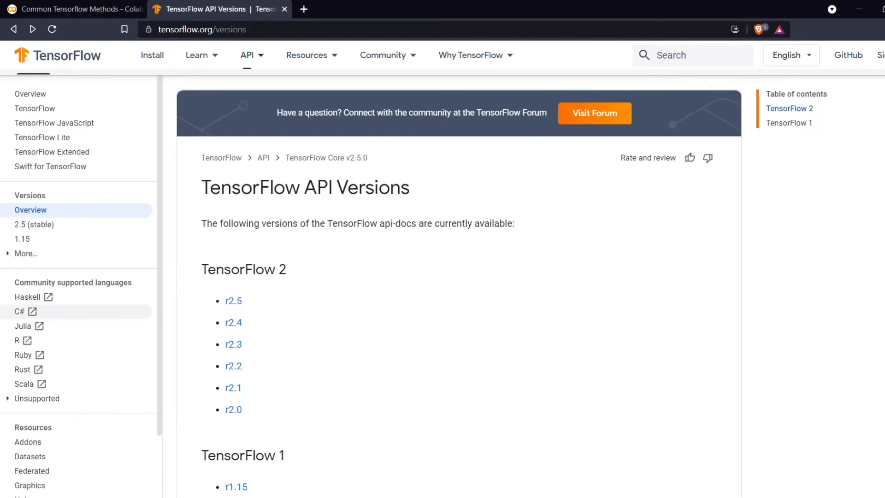
click(233, 323)
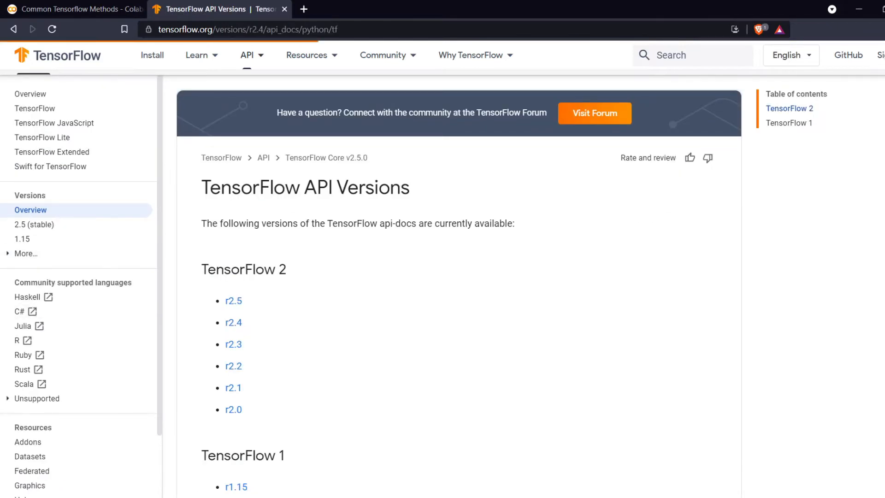
click(233, 322)
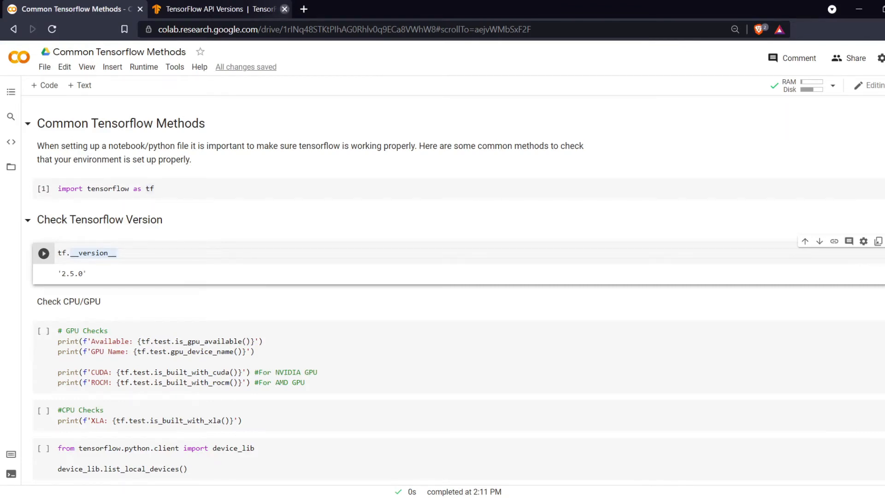
Step: Start executing the # GPU Checks cell for GPU availability, name, CUDA and ROCm
click(284, 9)
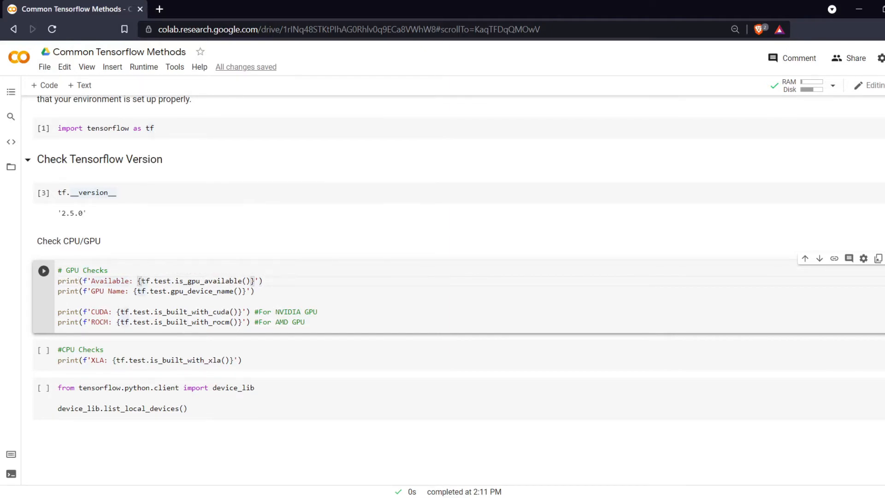
double_click(156, 281)
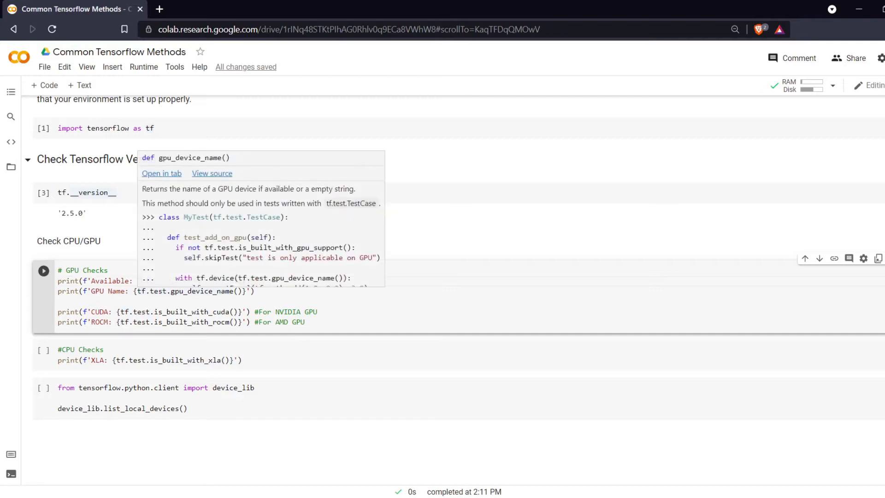
click(109, 270)
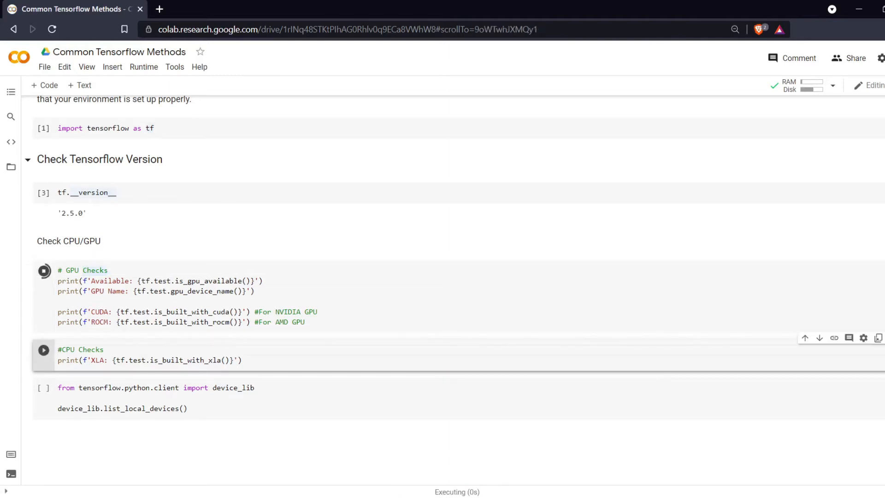
Step: Review the GPU checks output: /device:GPU:0 available, CUDA True, ROCm False, deprecation warning
click(44, 270)
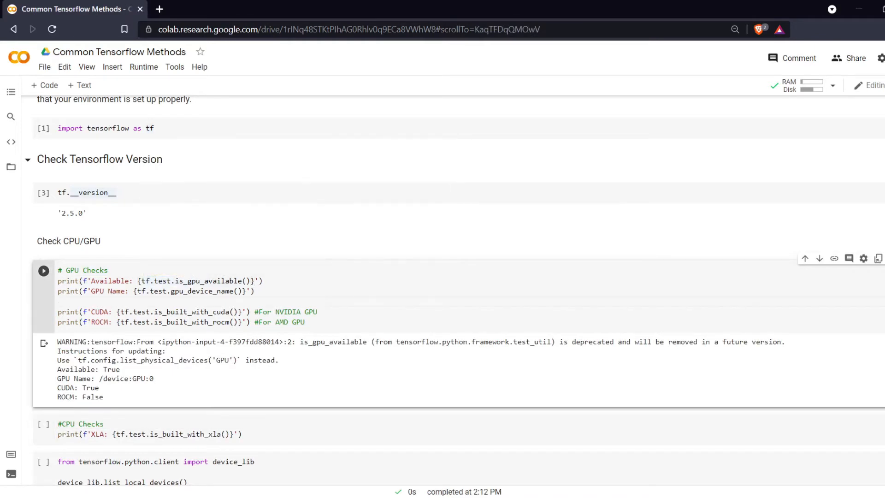
double_click(110, 369)
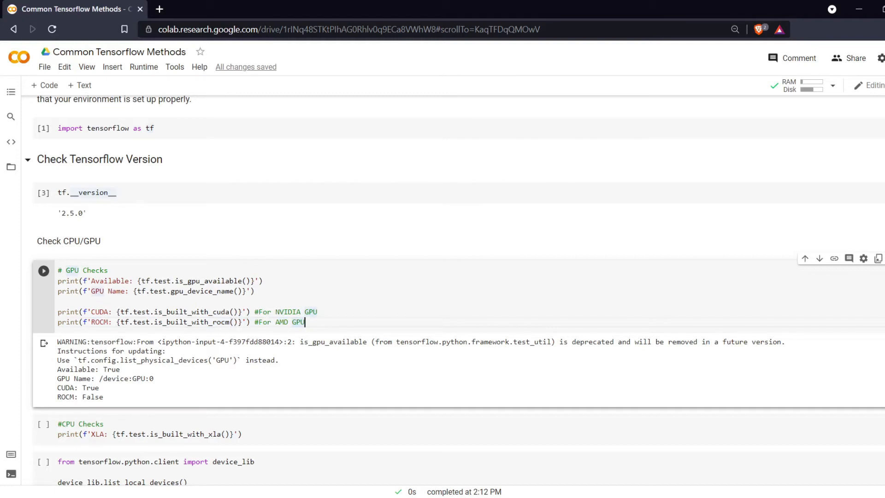
double_click(91, 396)
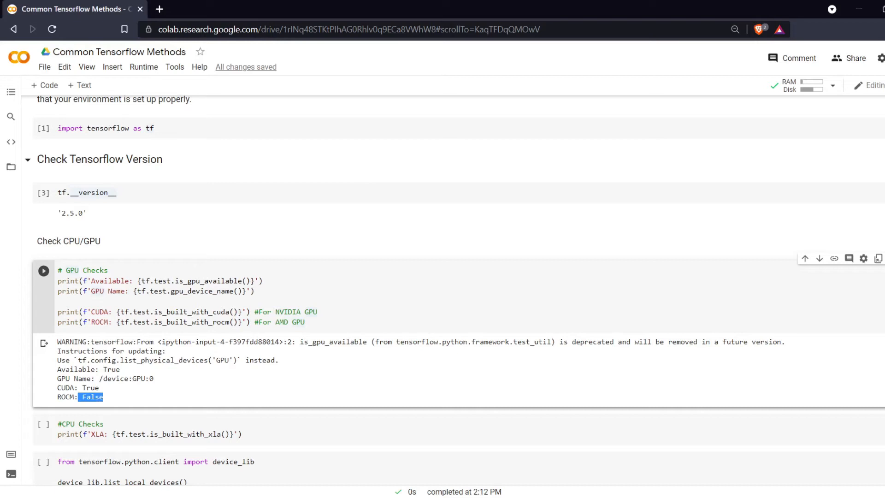
scroll(down, 3)
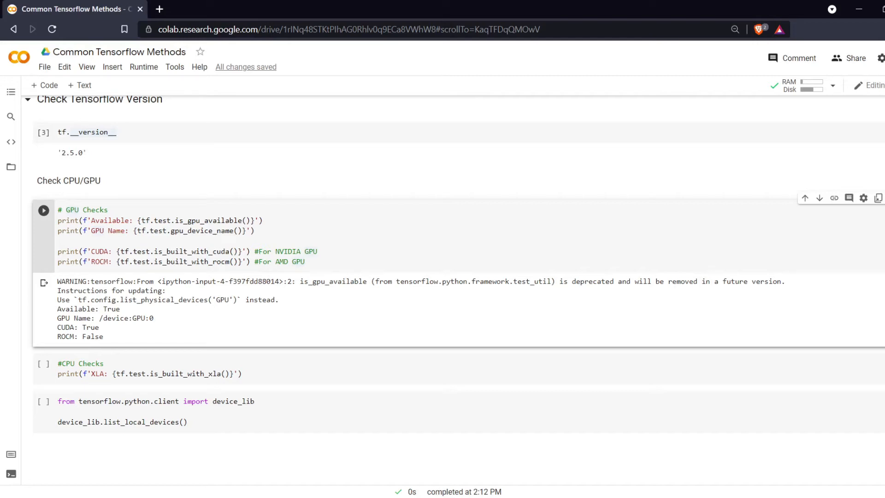
double_click(181, 251)
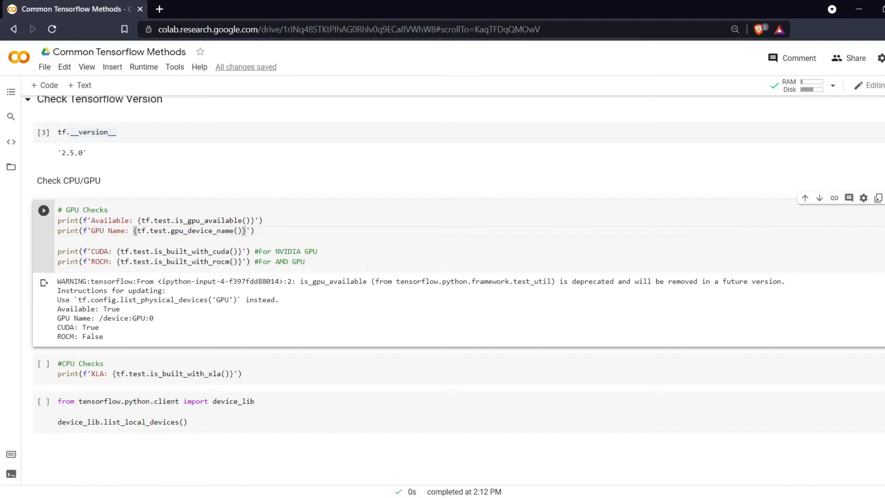
Step: Run the #CPU Checks cell so it reports XLA: True
click(105, 364)
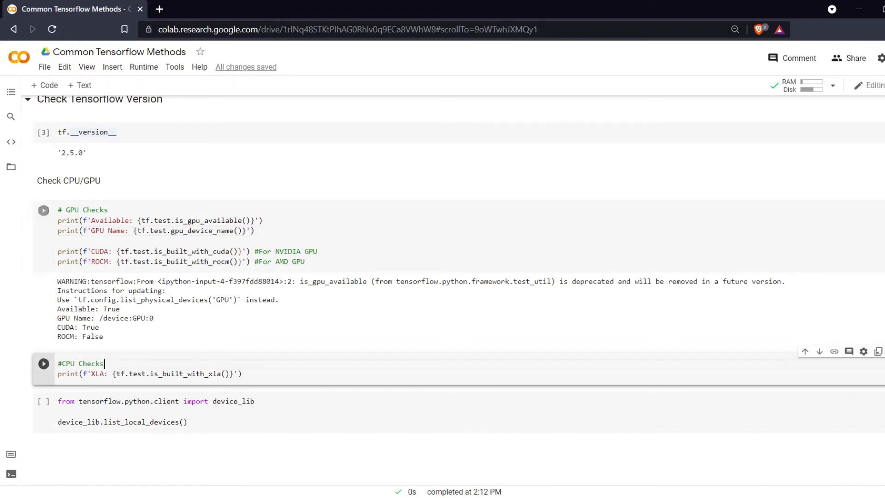
click(44, 364)
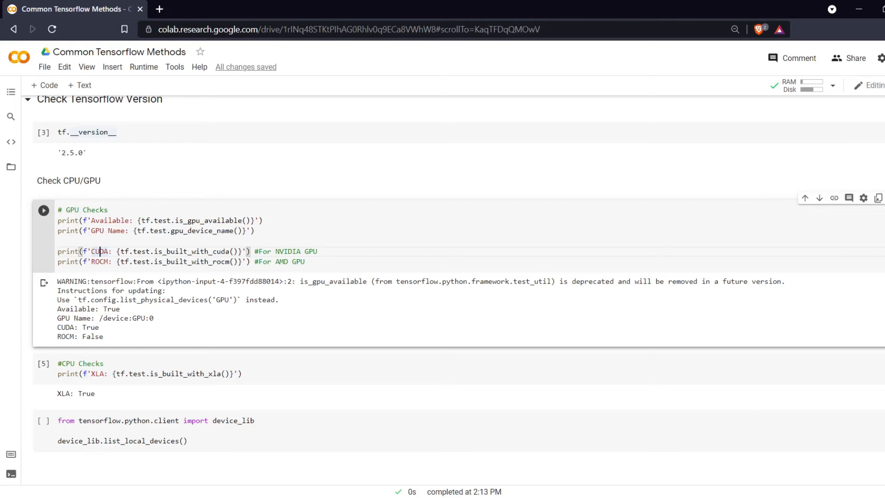
click(243, 374)
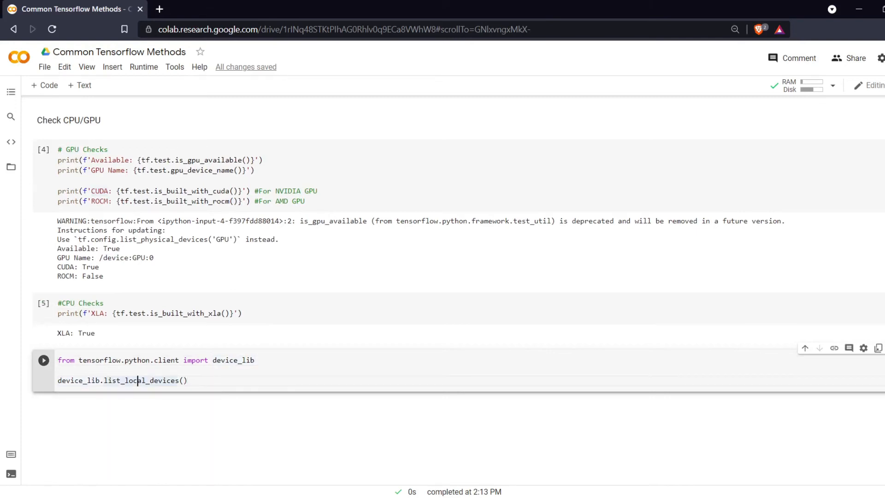
Step: Run device_lib.list_local_devices() and review the CPU:0 entry
click(43, 360)
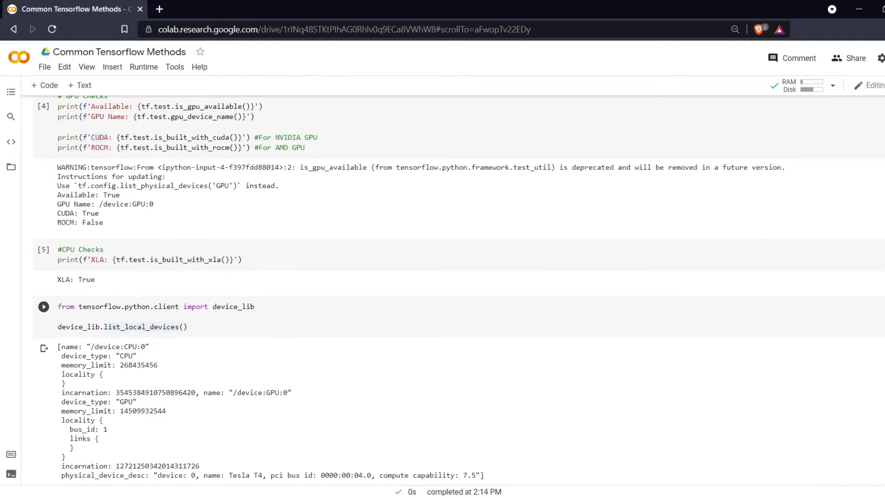
scroll(down, 3)
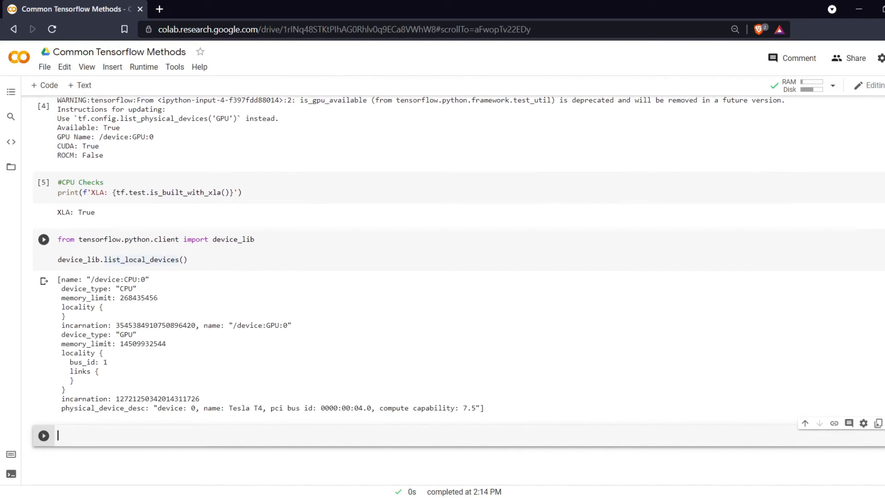
double_click(138, 298)
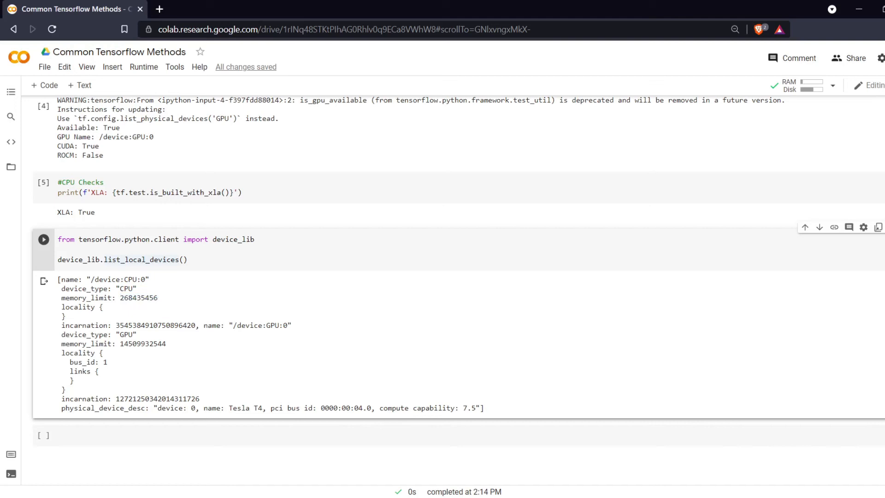
double_click(125, 299)
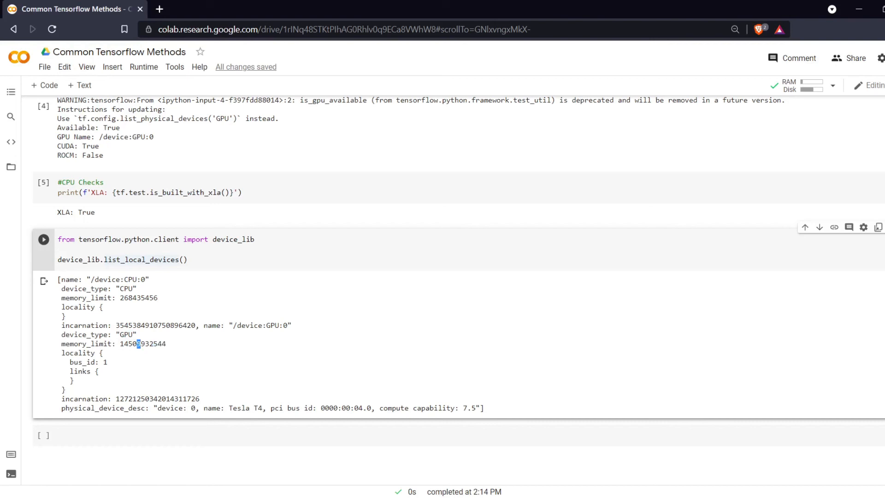
Step: Highlight the GPU:0 memory limit, Tesla T4 name and compute capability 7.5
double_click(133, 344)
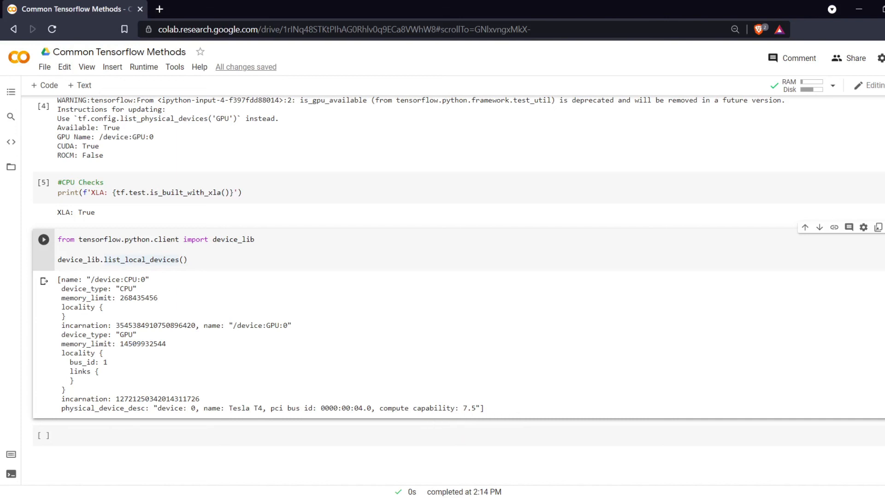
double_click(243, 408)
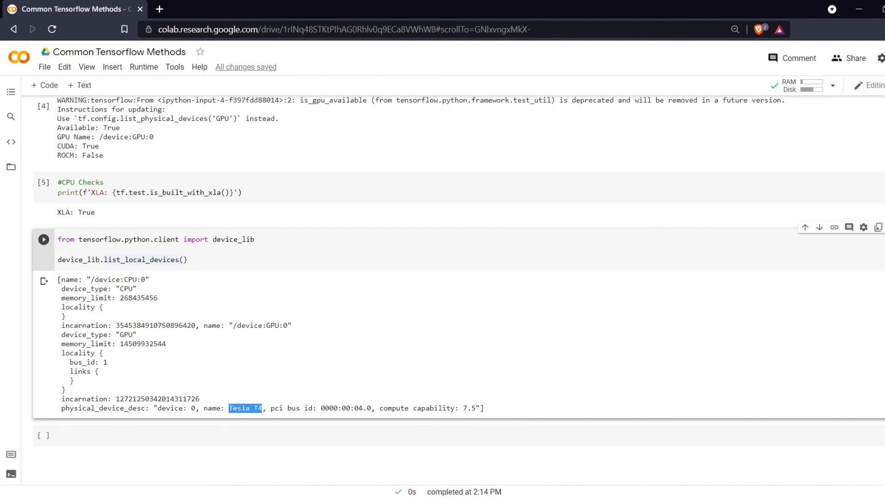
double_click(395, 407)
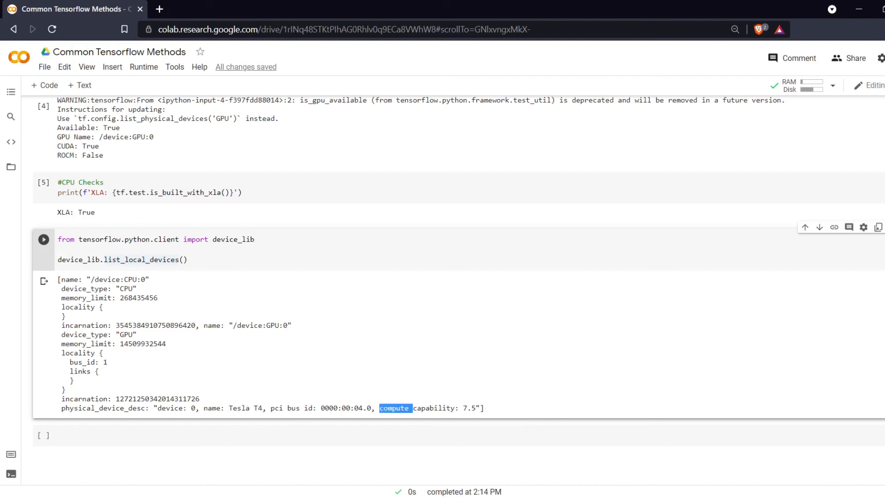